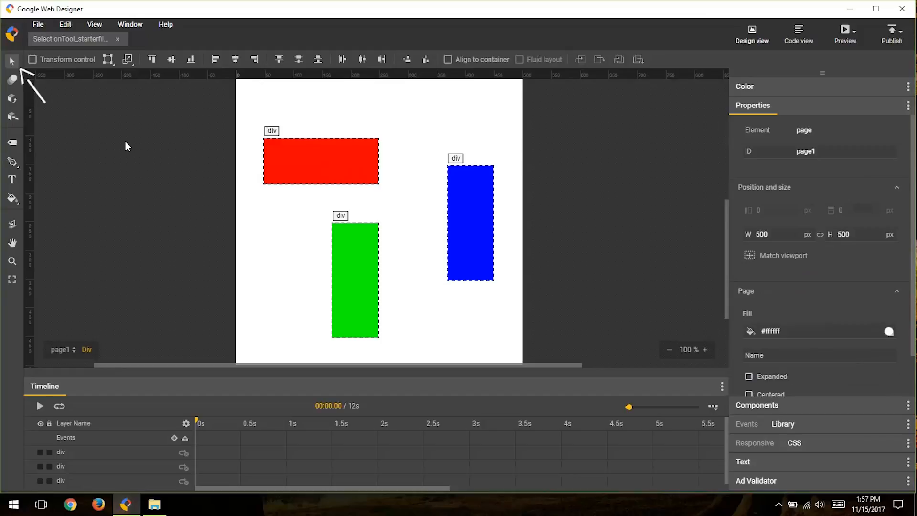
{"action": "mouse_move", "coordinate": [107, 136]}
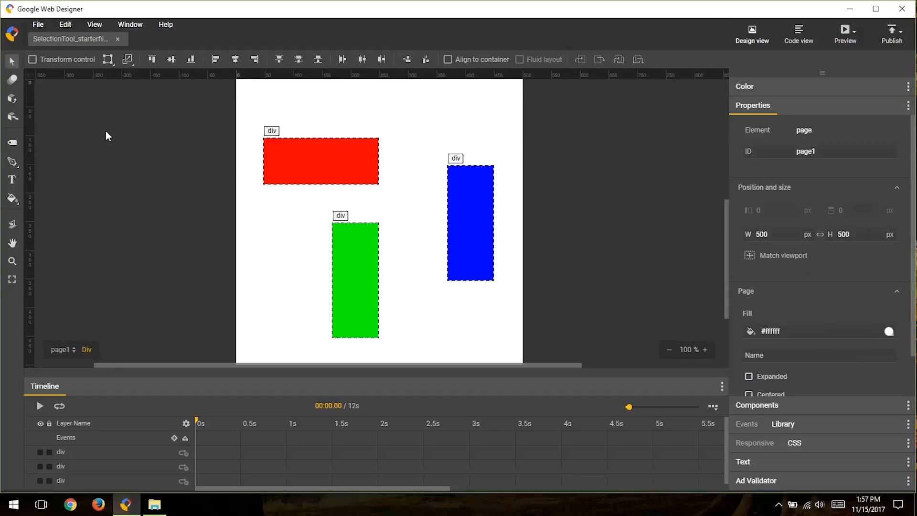
{"action": "mouse_move", "coordinate": [167, 149]}
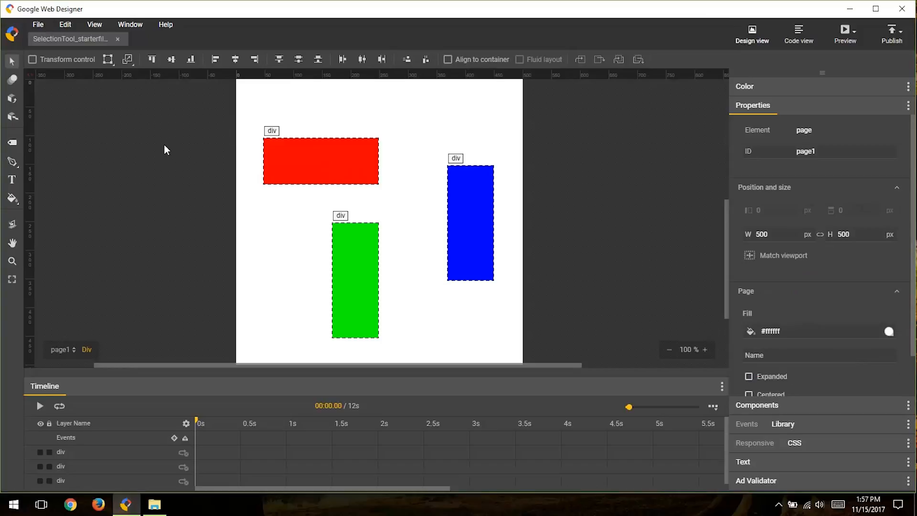
{"action": "mouse_move", "coordinate": [341, 175]}
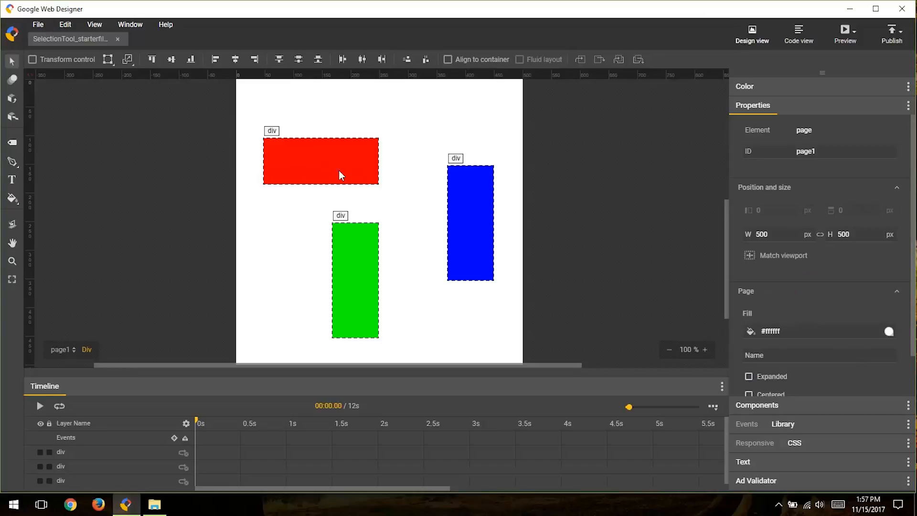
Step: Select the red rectangle to begin marquee-selecting the three divs
{"action": "left_click", "coordinate": [321, 161]}
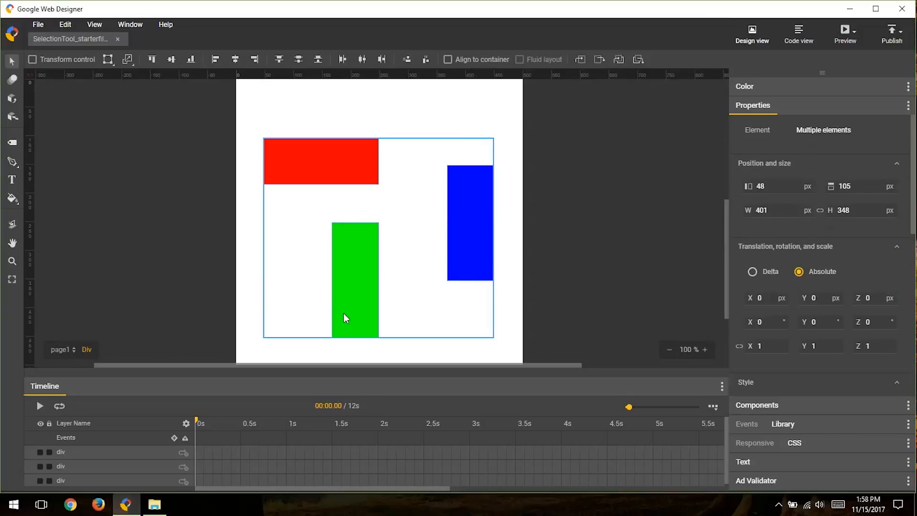
{"action": "mouse_move", "coordinate": [220, 170]}
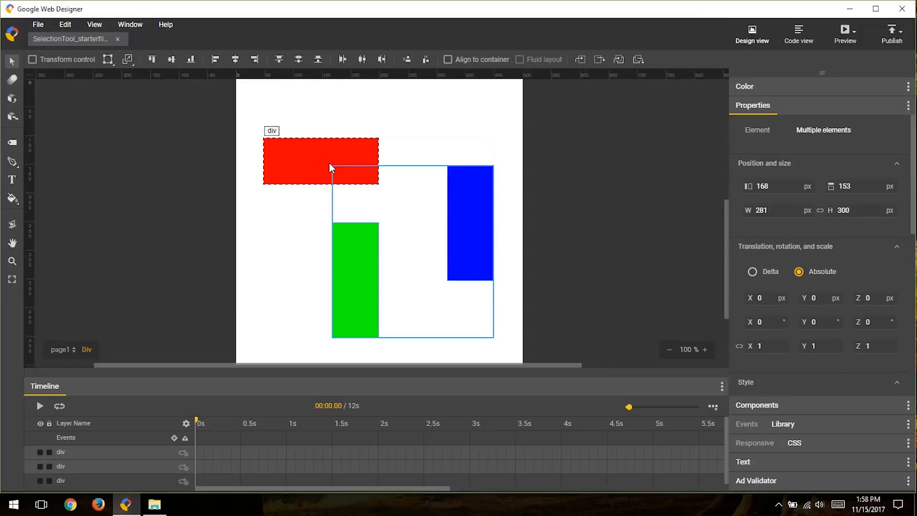
{"action": "mouse_move", "coordinate": [261, 269]}
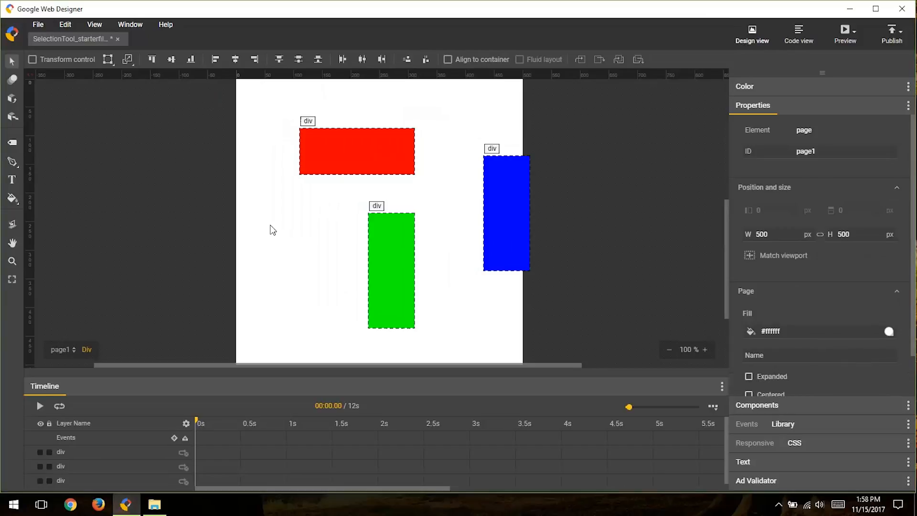
{"action": "mouse_move", "coordinate": [300, 193]}
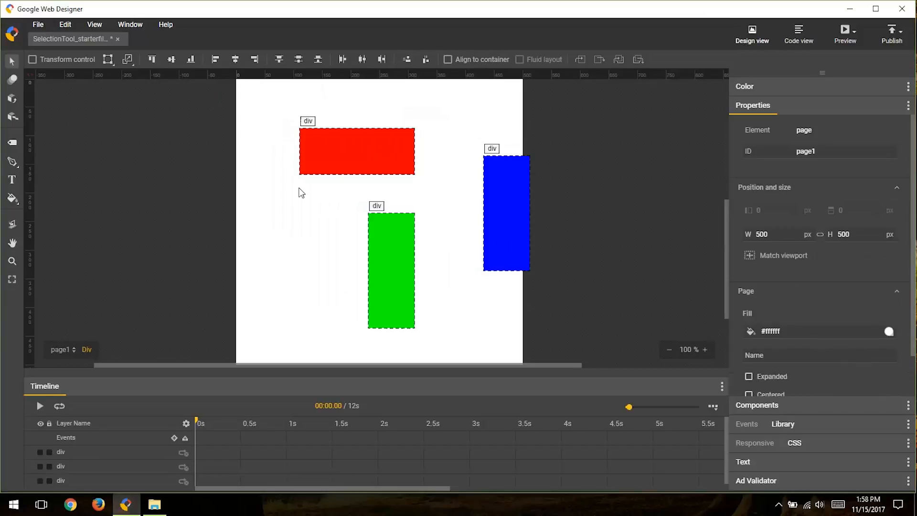
{"action": "mouse_move", "coordinate": [328, 190]}
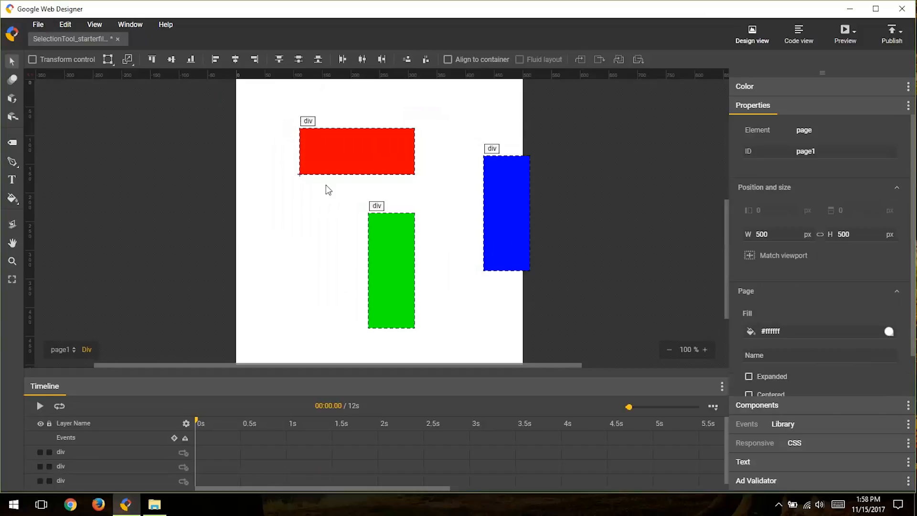
Step: Drag the red rectangle off the page to the lower-left grey area (X −218, Y 348)
{"action": "left_click", "coordinate": [356, 151]}
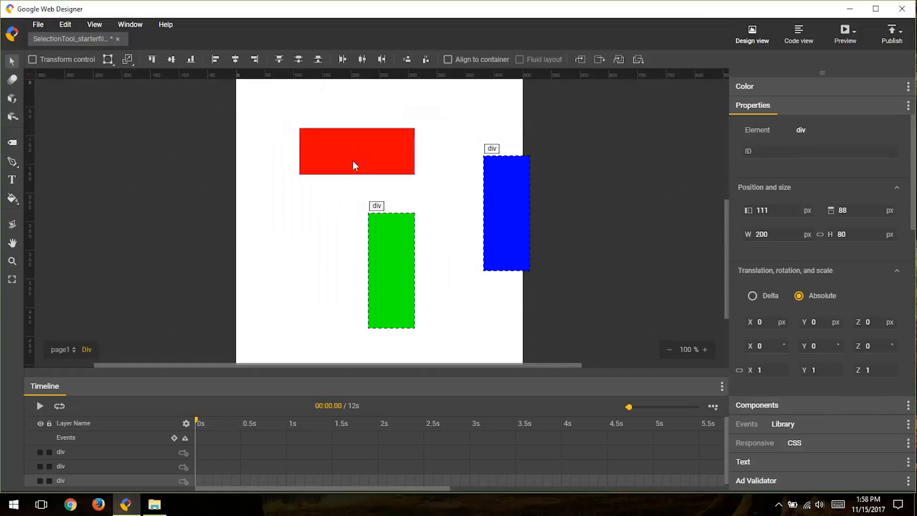
{"action": "left_click_drag", "start_coordinate": [357, 151], "coordinate": [168, 151]}
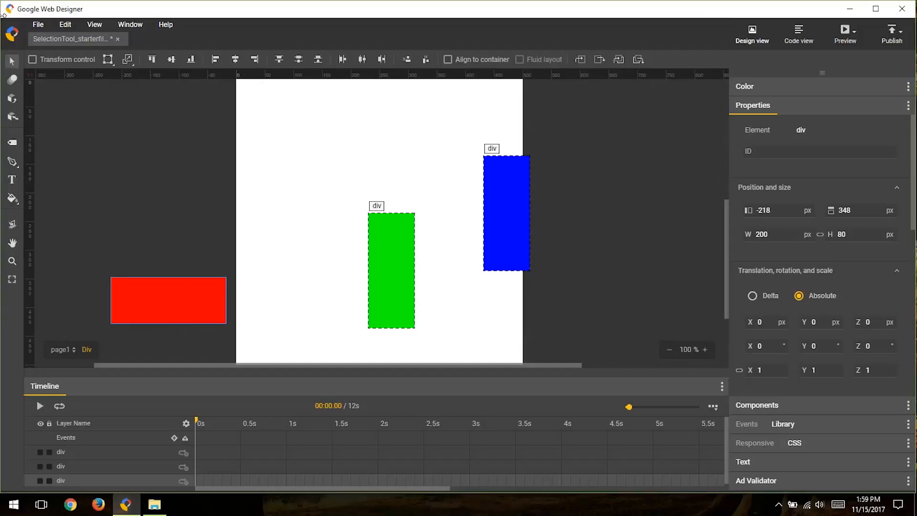
{"action": "mouse_move", "coordinate": [59, 62]}
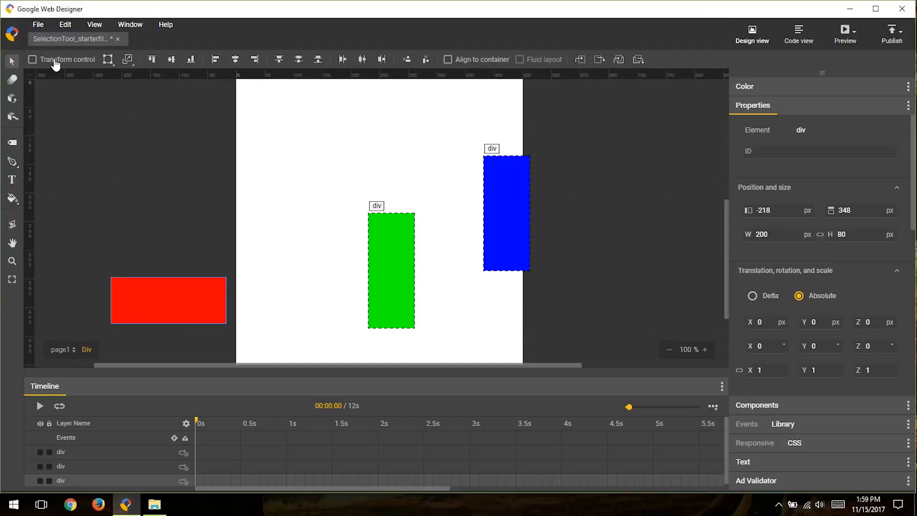
Step: Enable Transform control and rotate the green rectangle to a diagonal tilt
{"action": "left_click", "coordinate": [33, 59]}
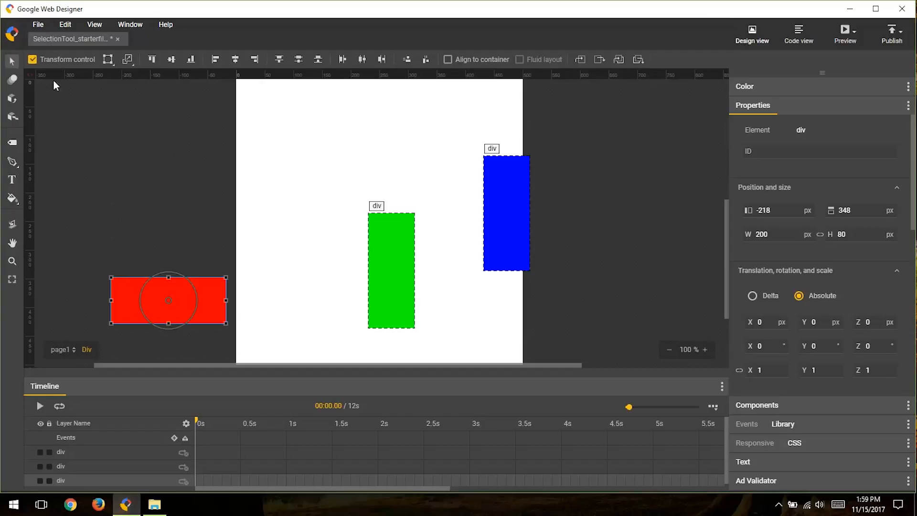
{"action": "mouse_move", "coordinate": [140, 279]}
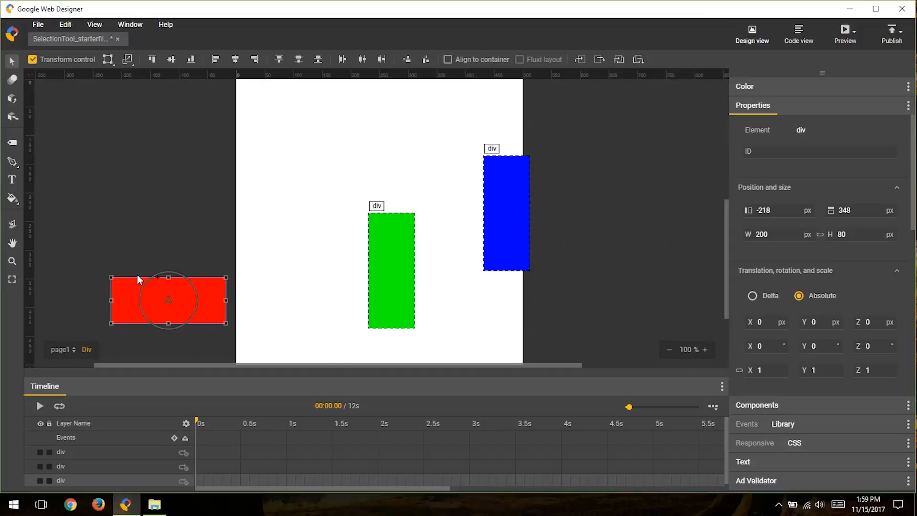
{"action": "mouse_move", "coordinate": [333, 249]}
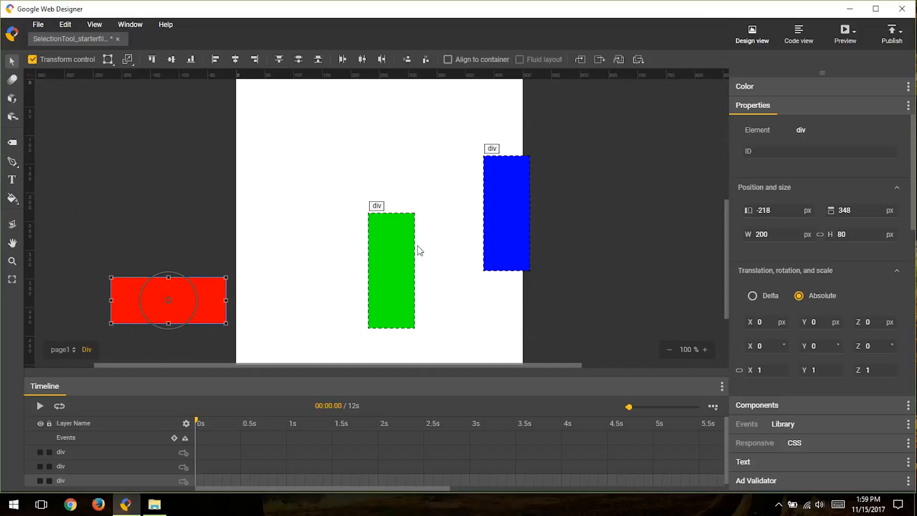
{"action": "left_click", "coordinate": [392, 270]}
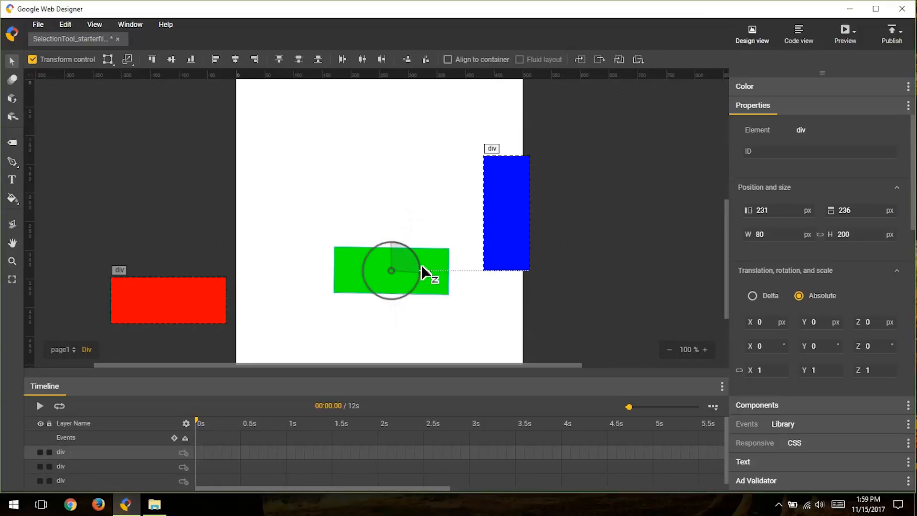
{"action": "left_click_drag", "start_coordinate": [425, 270], "coordinate": [415, 260]}
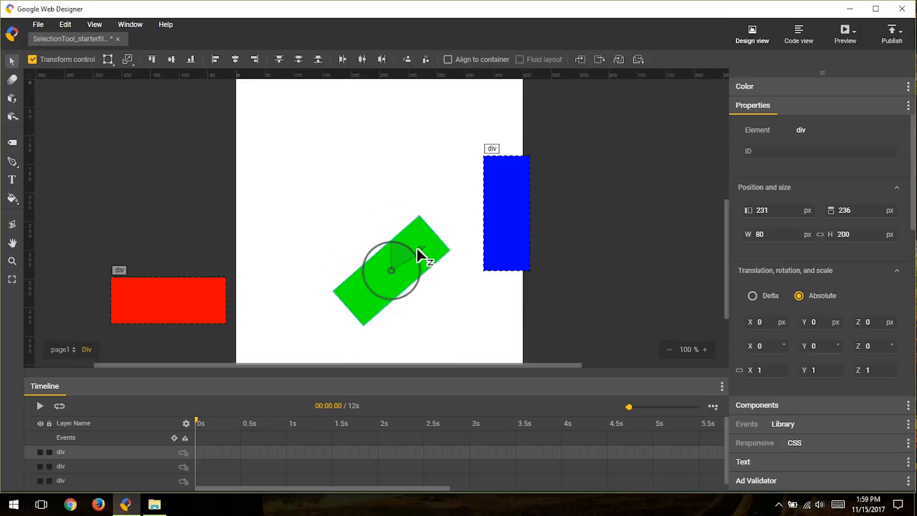
{"action": "left_click_drag", "start_coordinate": [418, 255], "coordinate": [421, 266]}
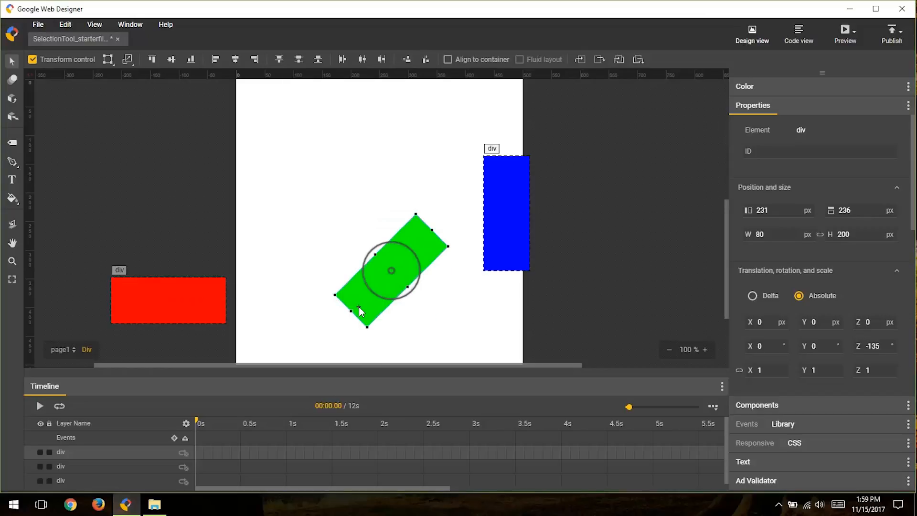
{"action": "mouse_move", "coordinate": [390, 271]}
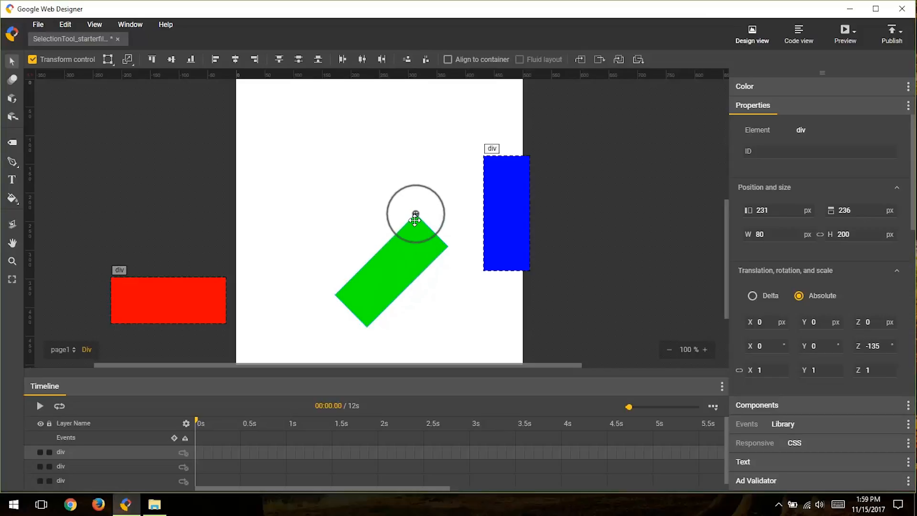
{"action": "mouse_move", "coordinate": [415, 215]}
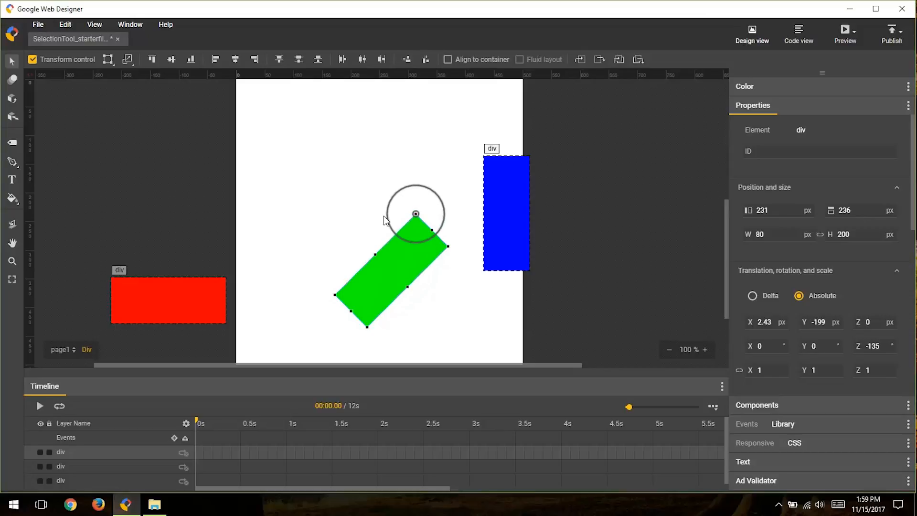
{"action": "mouse_move", "coordinate": [392, 219]}
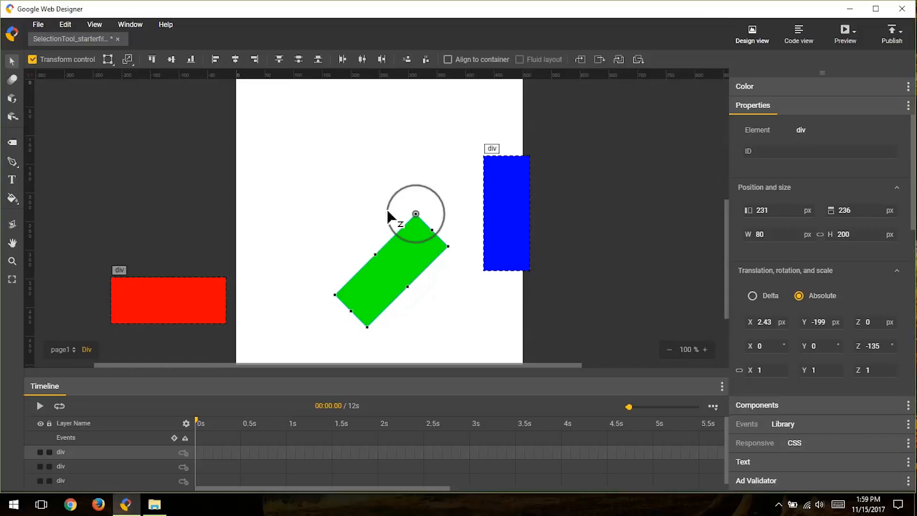
Step: Swing the green rectangle around its relocated top-corner pivot so it sits higher
{"action": "left_click_drag", "start_coordinate": [390, 216], "coordinate": [449, 181]}
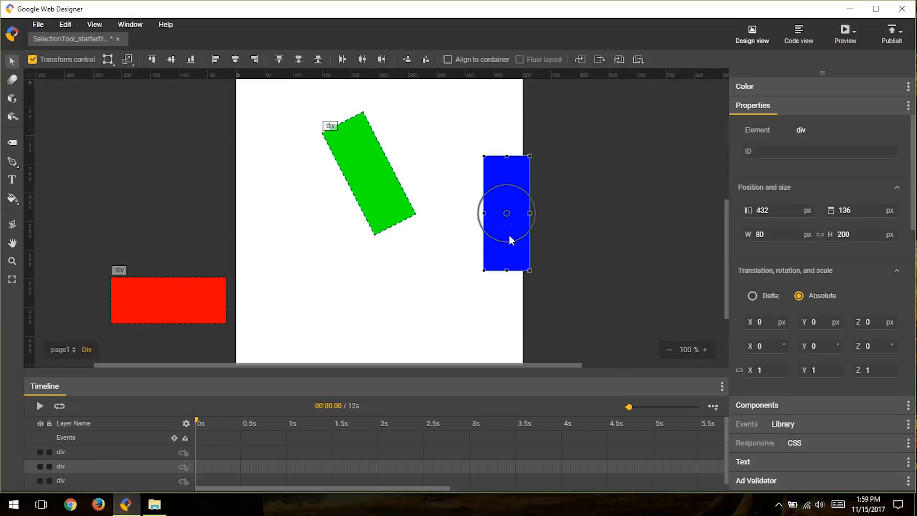
{"action": "mouse_move", "coordinate": [534, 281]}
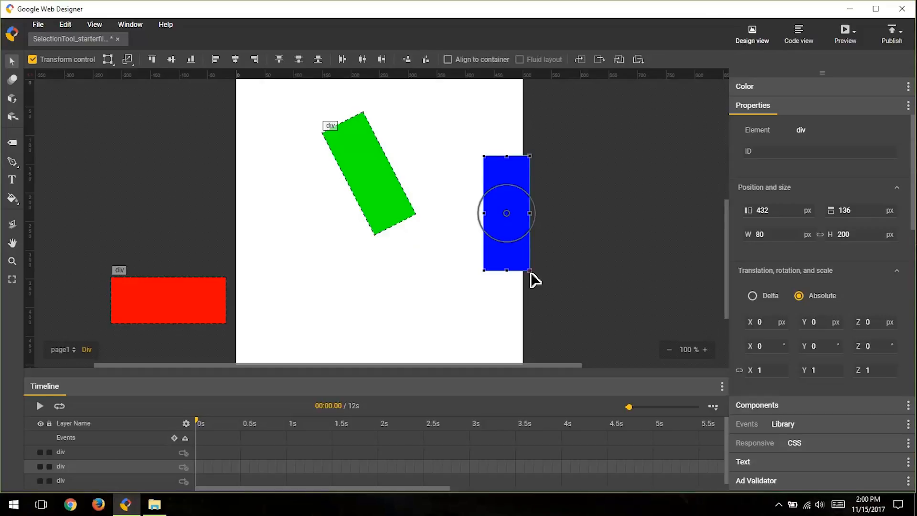
Step: Resize the blue rectangle with its transform handles to about 166 × 302 px
{"action": "left_click_drag", "start_coordinate": [530, 270], "coordinate": [563, 314]}
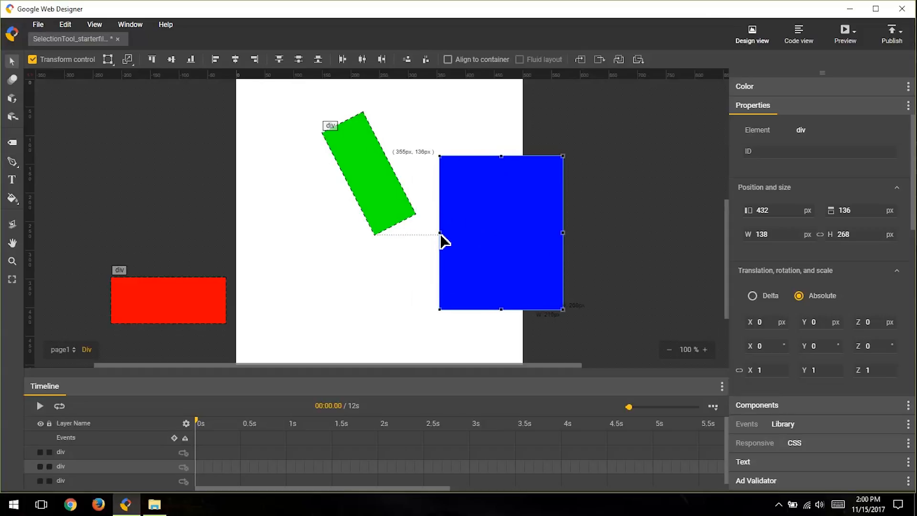
{"action": "left_click_drag", "start_coordinate": [442, 241], "coordinate": [457, 329]}
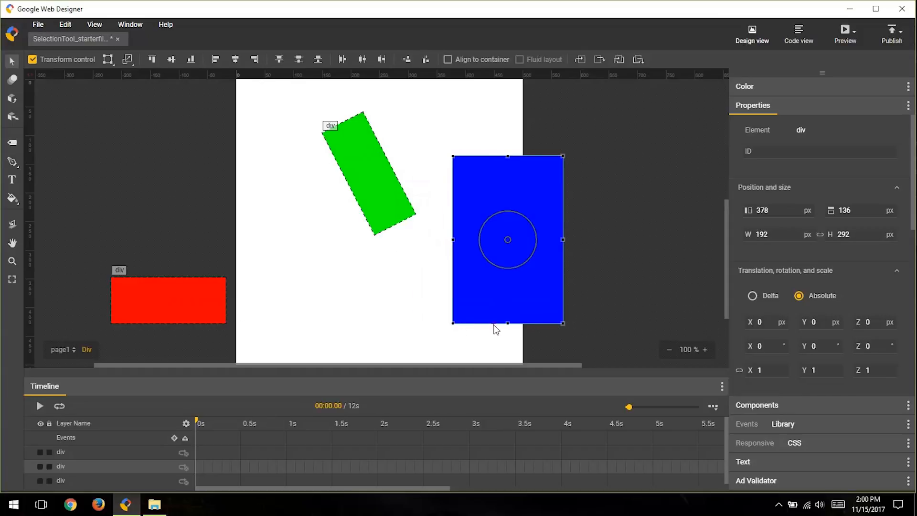
{"action": "mouse_move", "coordinate": [457, 296]}
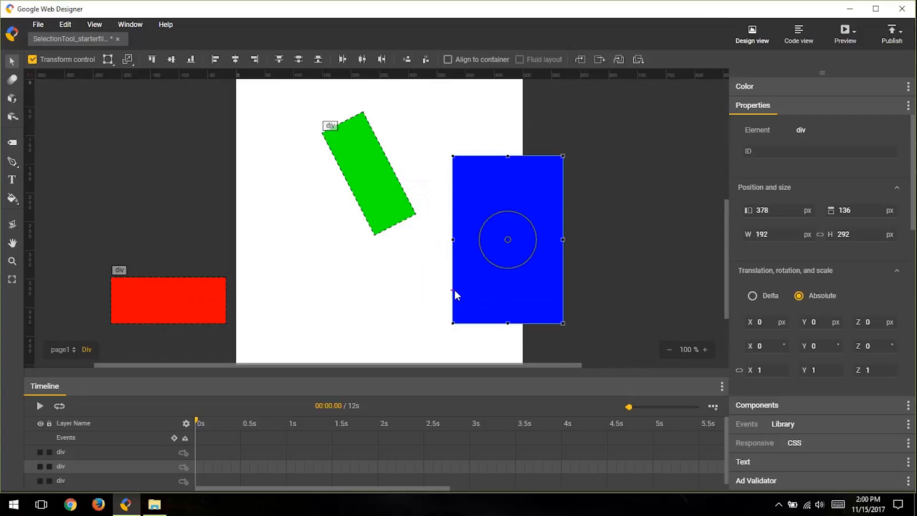
{"action": "mouse_move", "coordinate": [452, 316]}
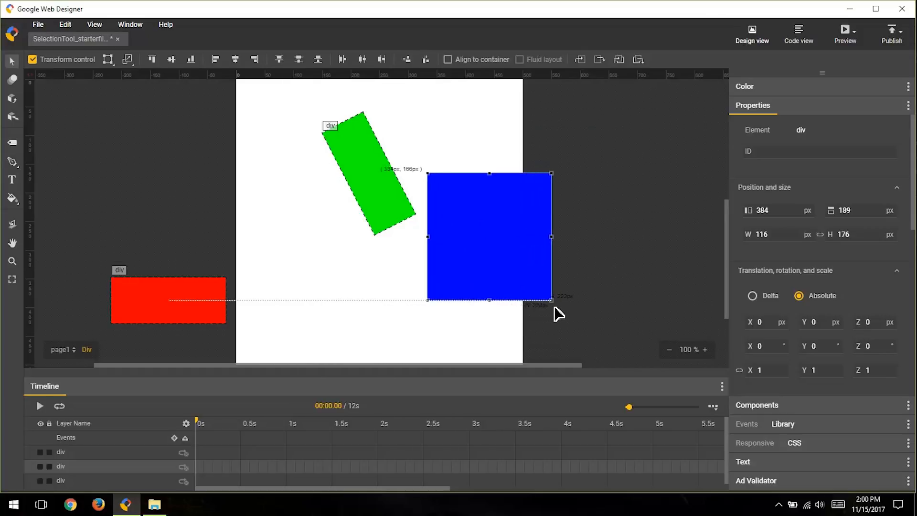
{"action": "left_click_drag", "start_coordinate": [552, 302], "coordinate": [535, 313]}
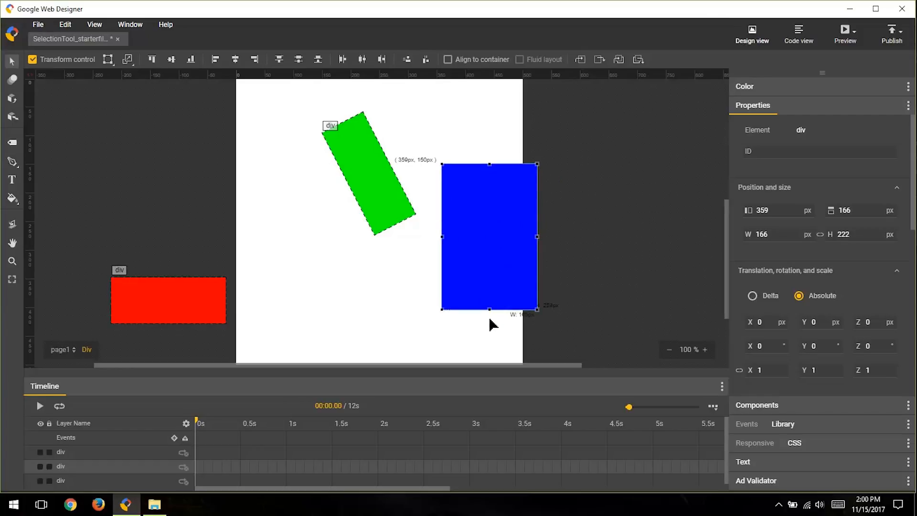
{"action": "left_click_drag", "start_coordinate": [490, 309], "coordinate": [490, 322]}
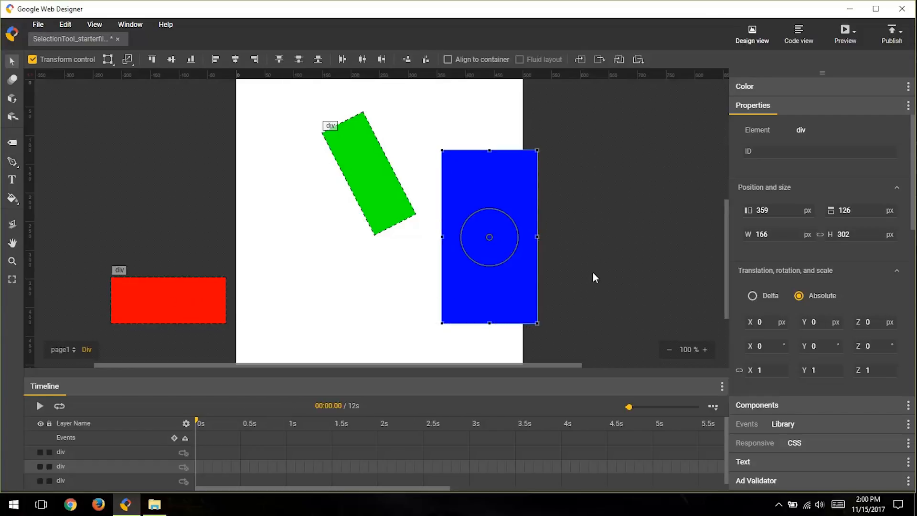
{"action": "mouse_move", "coordinate": [516, 198]}
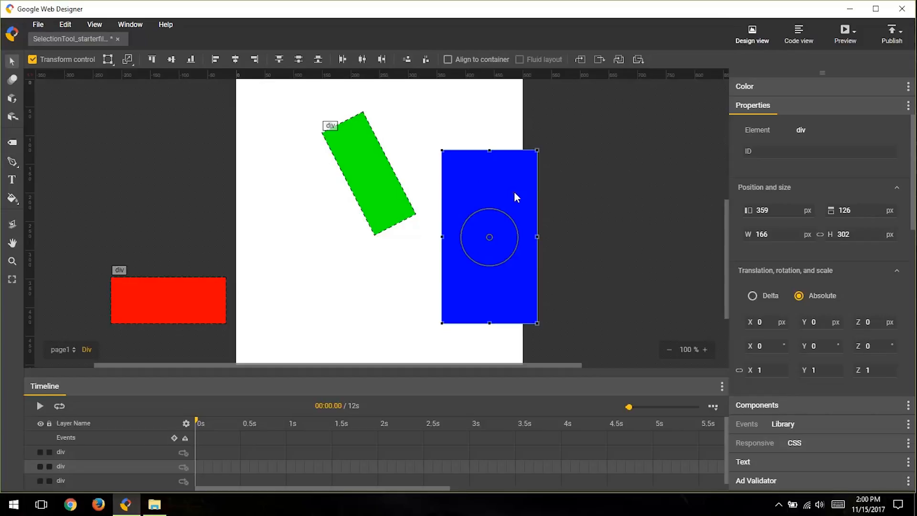
{"action": "mouse_move", "coordinate": [522, 241]}
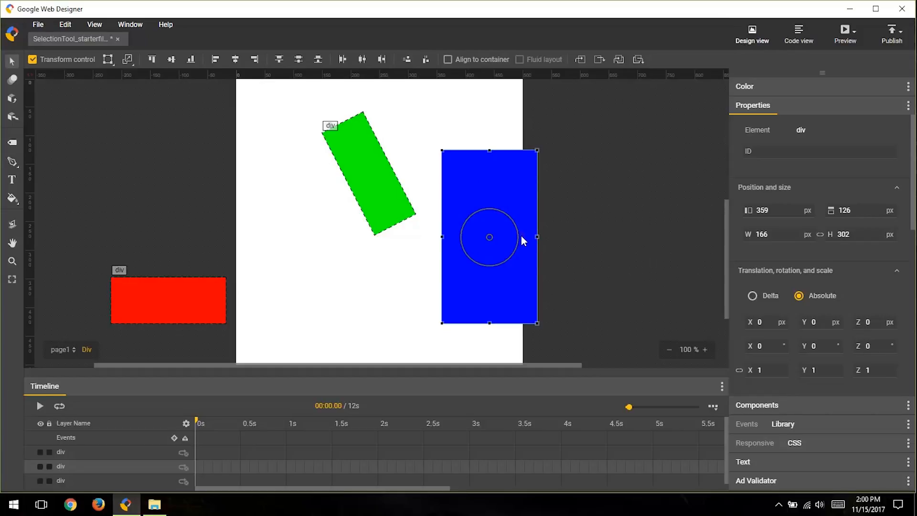
{"action": "mouse_move", "coordinate": [542, 248]}
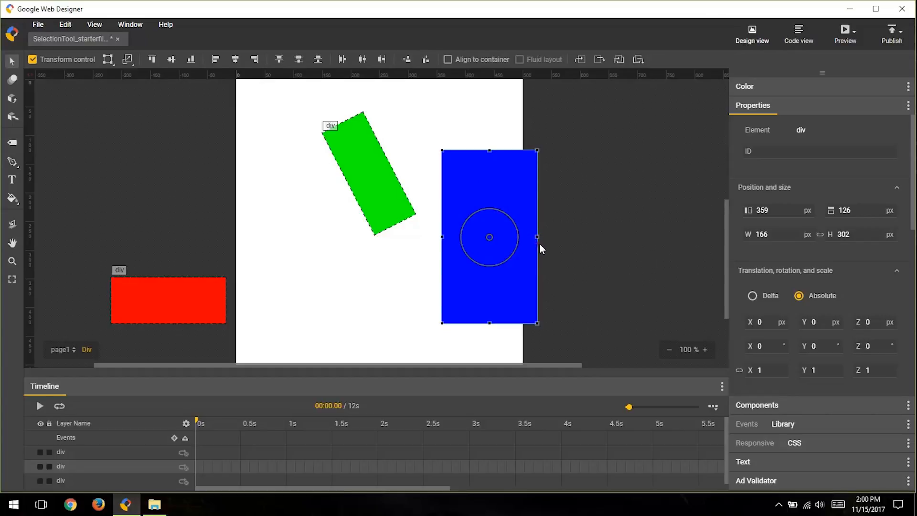